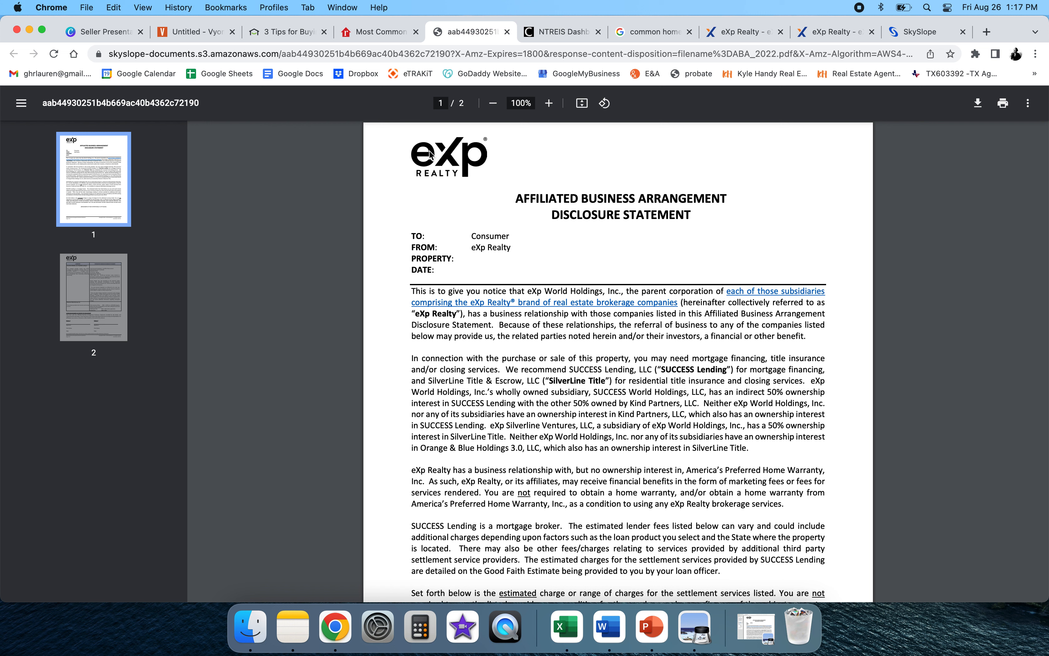
pyautogui.moveTo(738, 186)
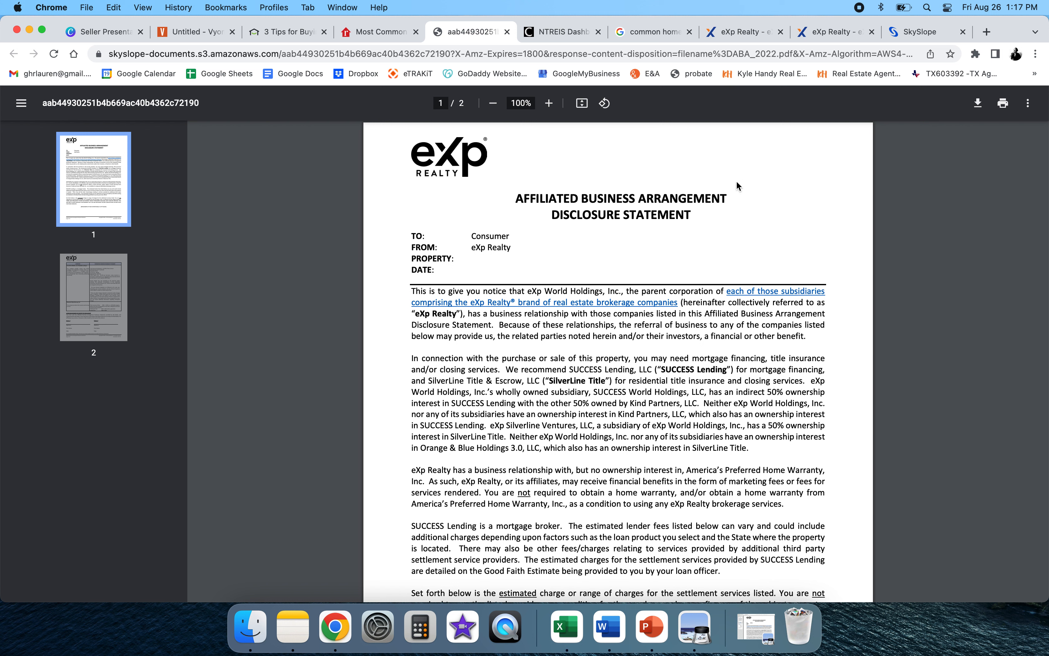
pyautogui.moveTo(1009, 216)
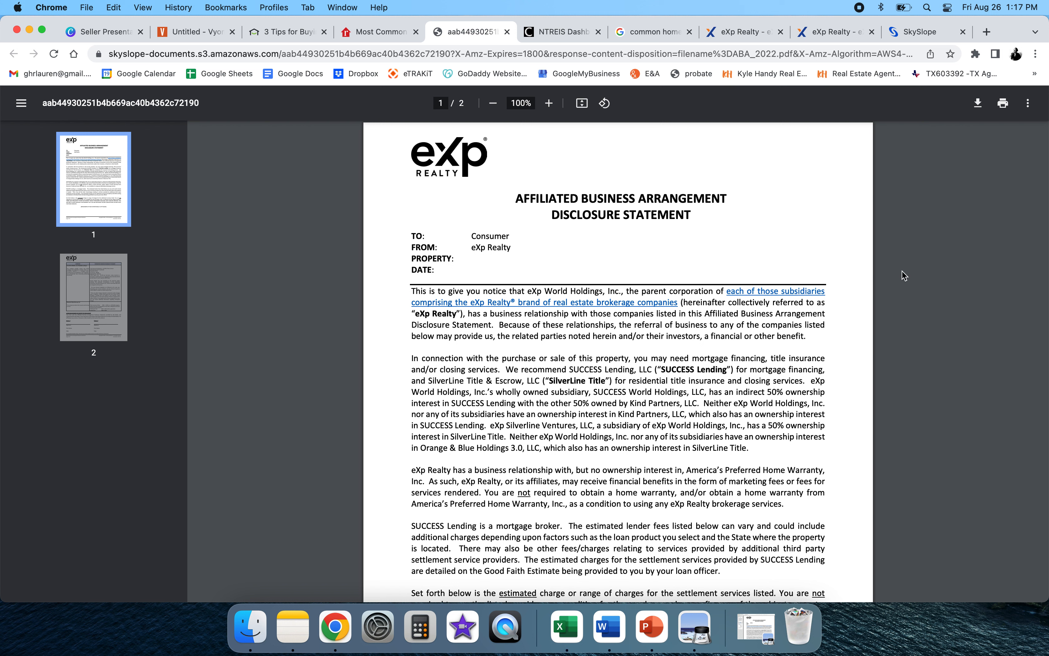
pyautogui.moveTo(763, 45)
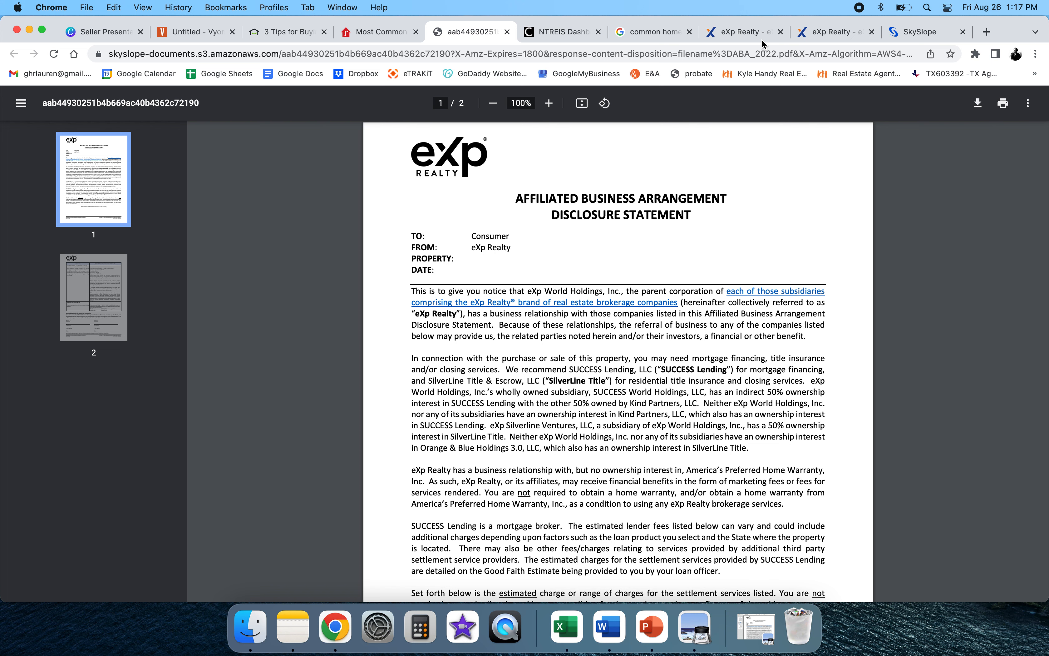
# Go from the eXp Enterprise sign-in page to the signed-in home dashboard with Company Information tiles.
pyautogui.click(741, 32)
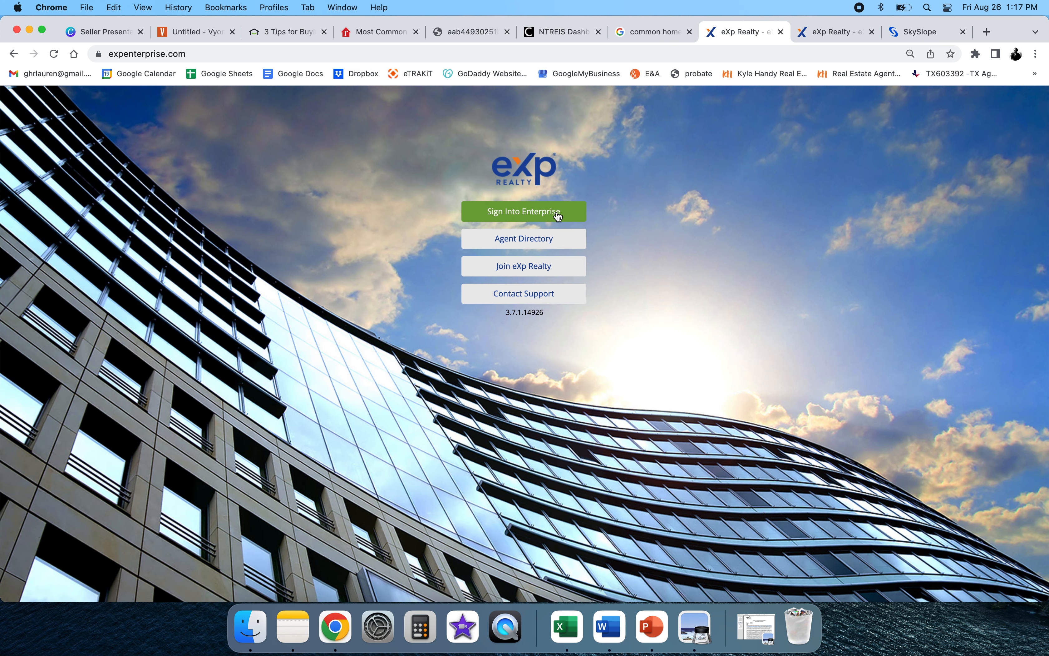
pyautogui.moveTo(81, 382)
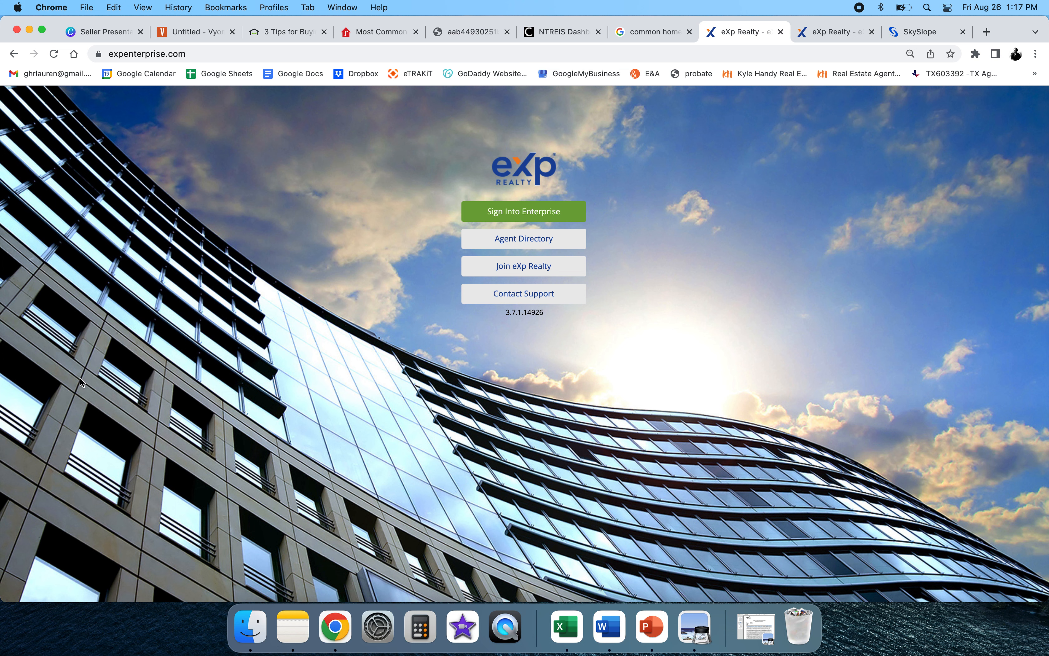
pyautogui.moveTo(847, 141)
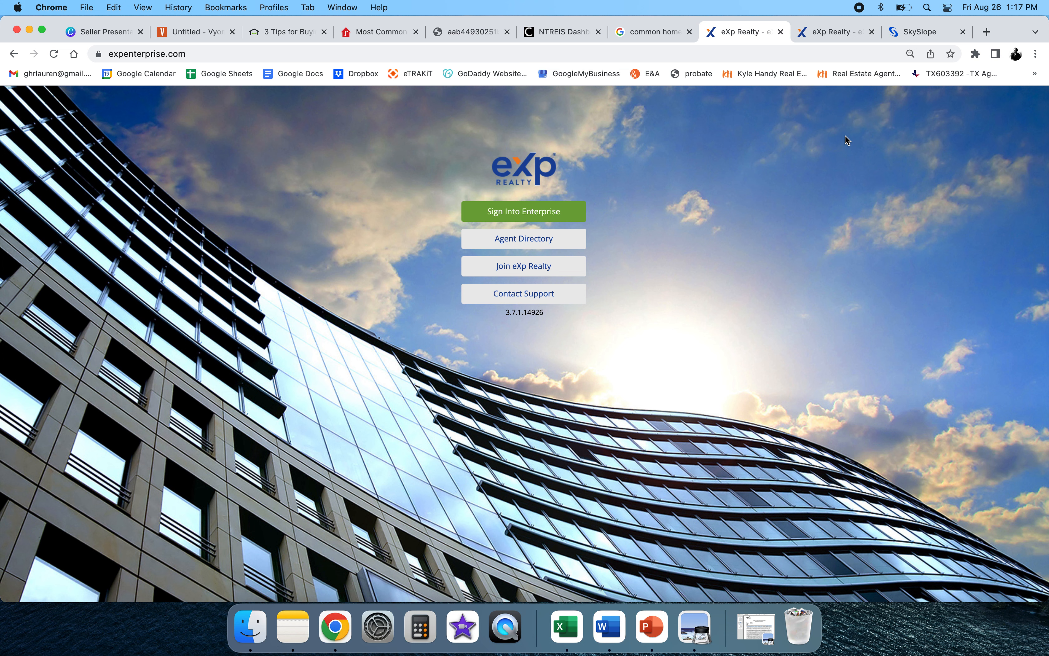
pyautogui.click(833, 31)
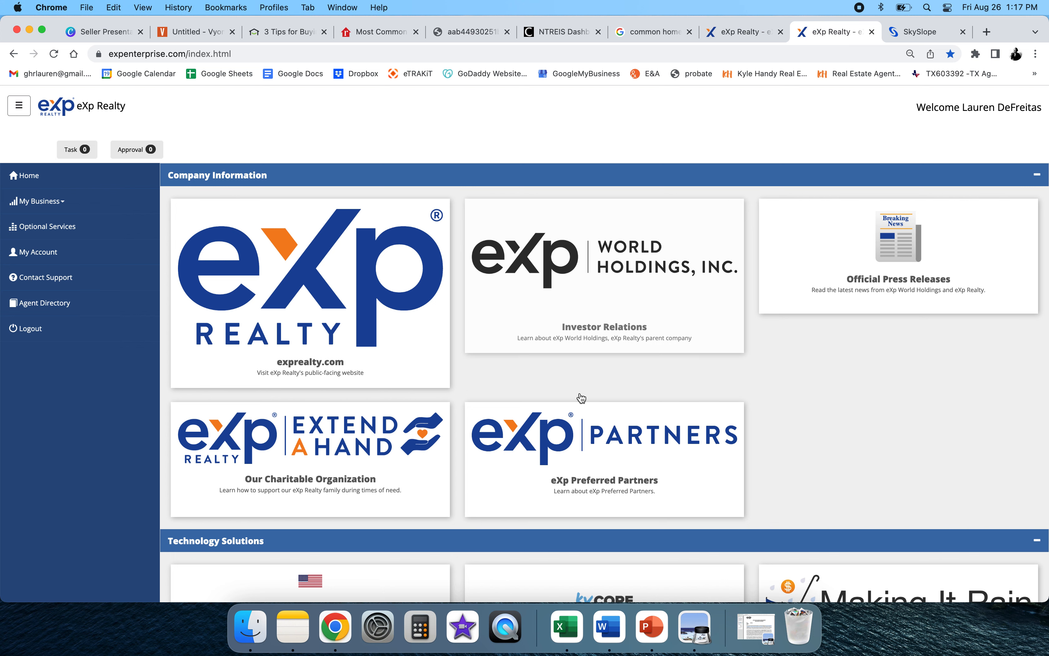
# Check the Apps switcher, then return to the SkySlope agent home with Active, Pending and Closed counts.
pyautogui.scroll(-3)
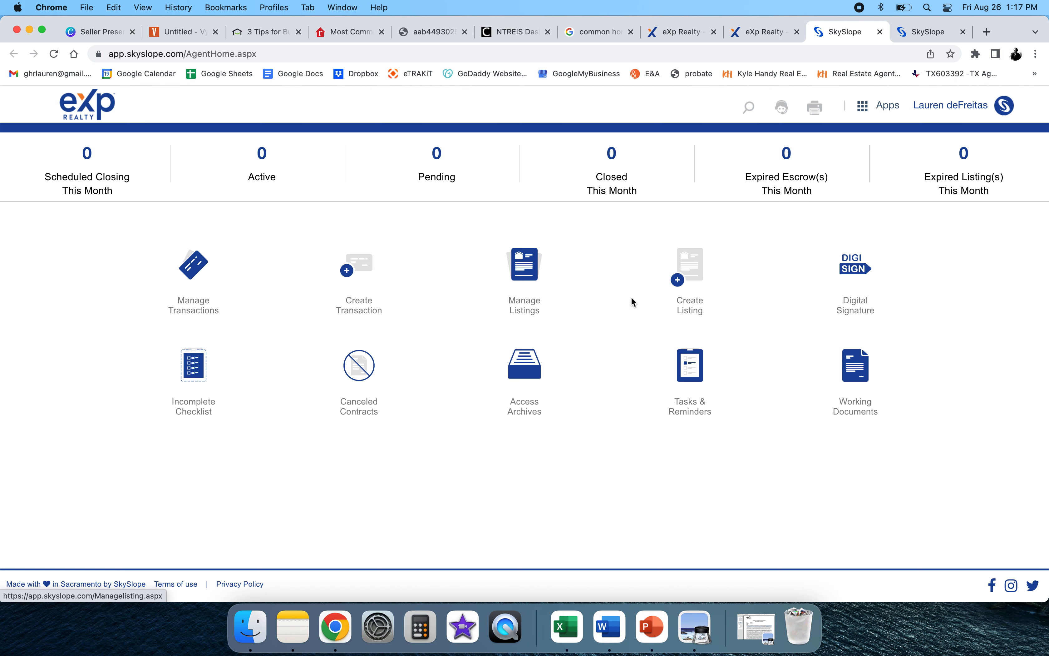
pyautogui.click(871, 106)
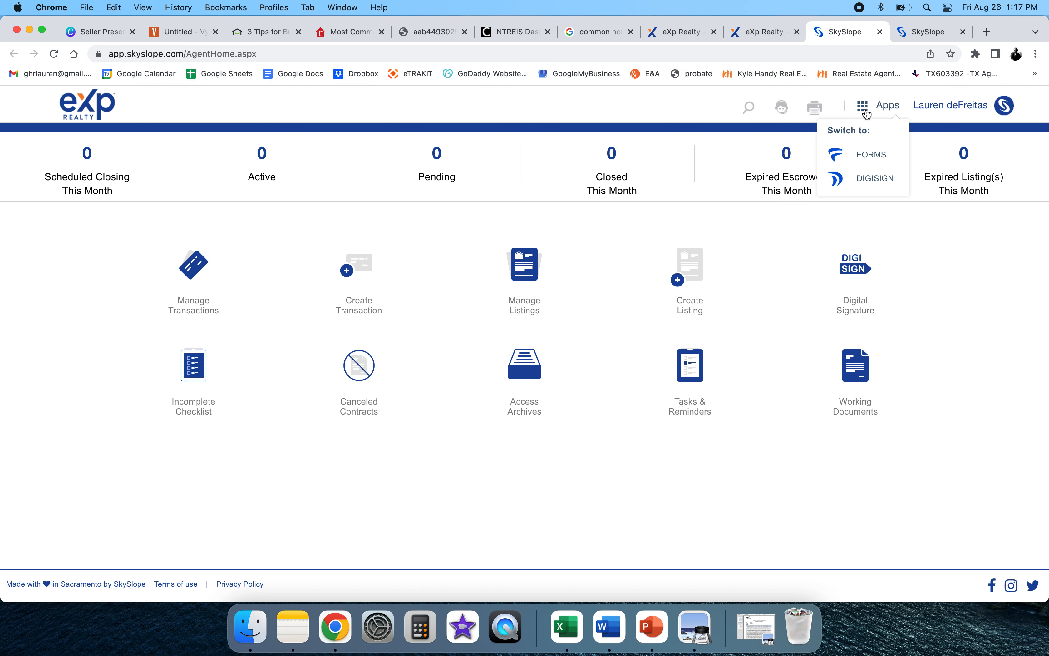
pyautogui.moveTo(872, 155)
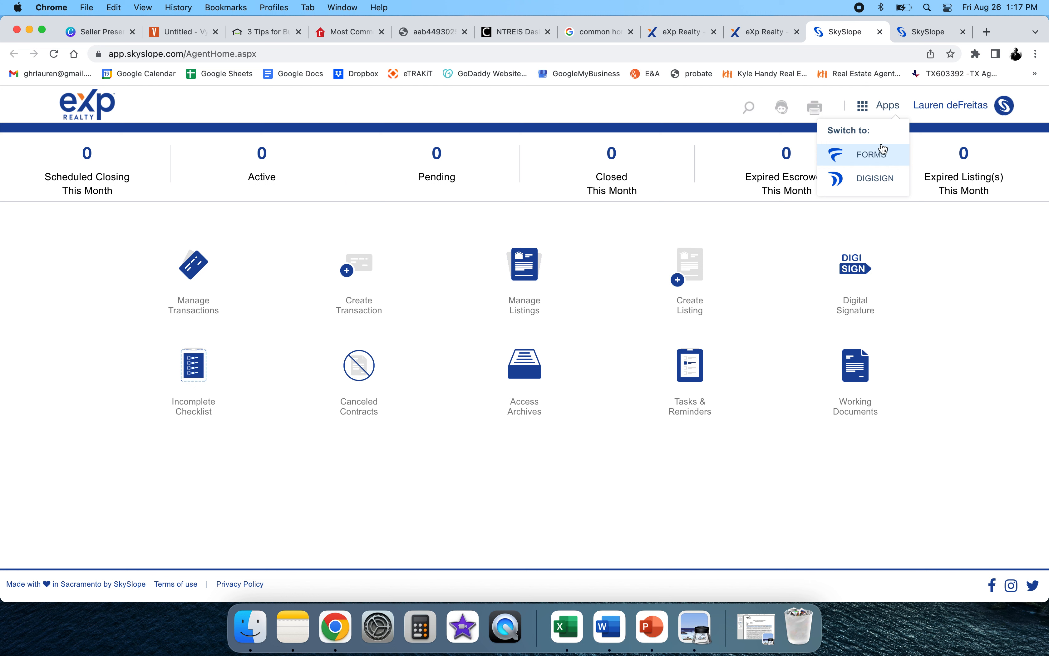
pyautogui.moveTo(622, 123)
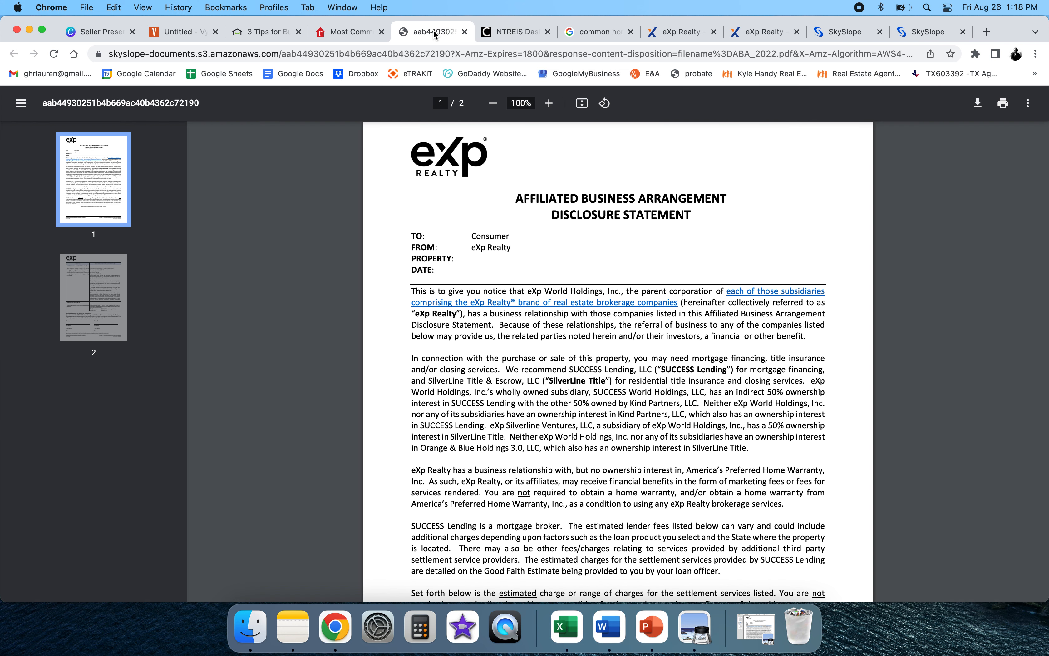
pyautogui.click(846, 31)
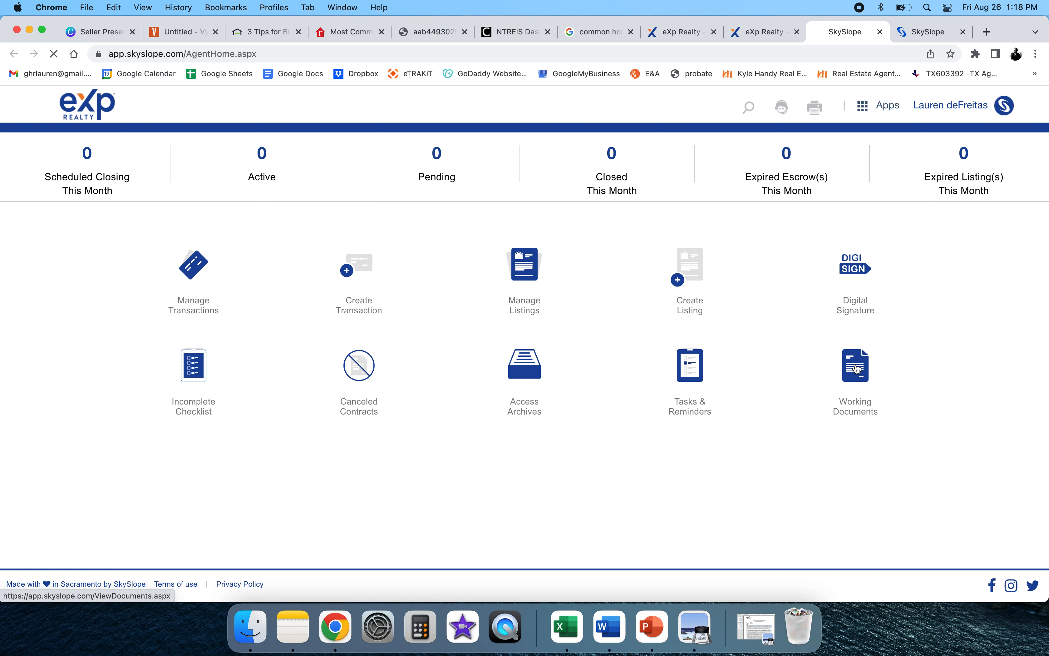
# Show Working Documents, switch to Office Docs and list the Company folder's files.
pyautogui.click(854, 365)
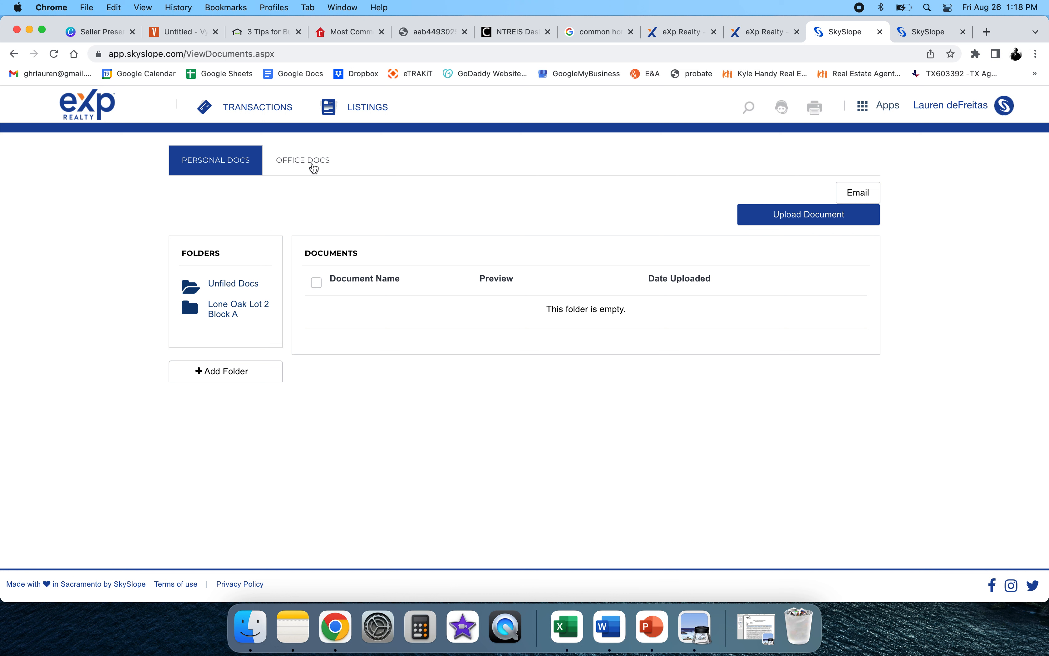
pyautogui.click(303, 160)
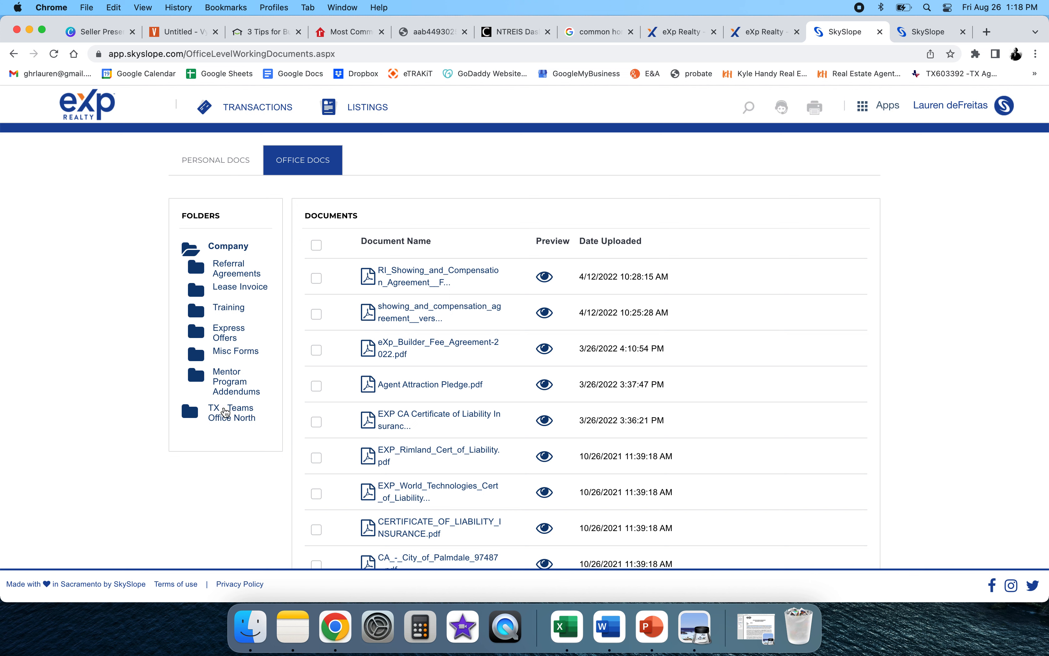
pyautogui.moveTo(230, 412)
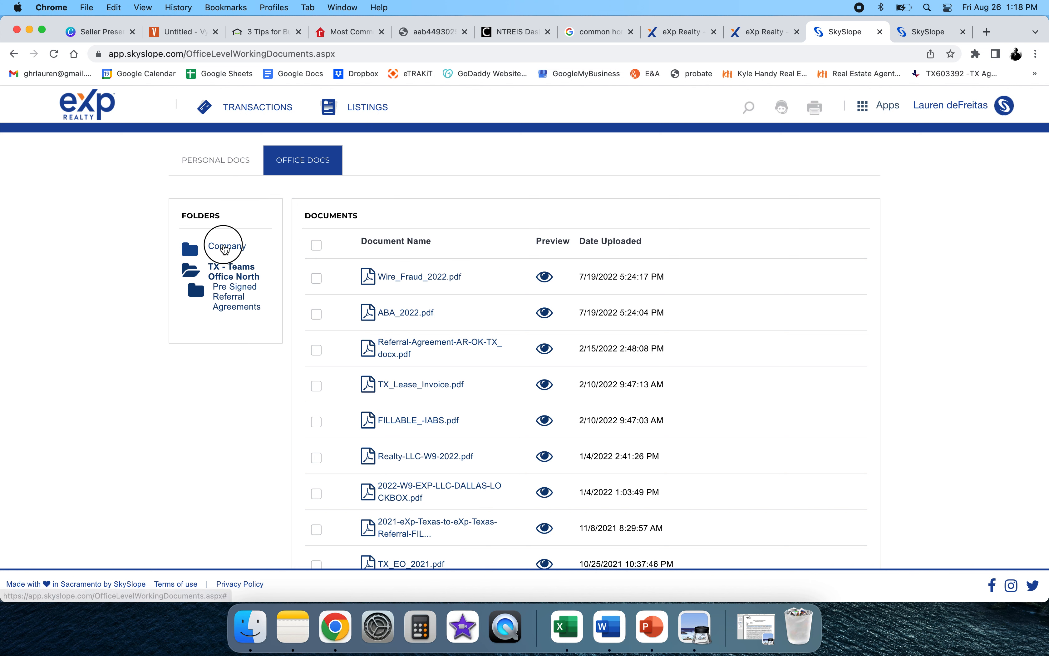
pyautogui.click(227, 245)
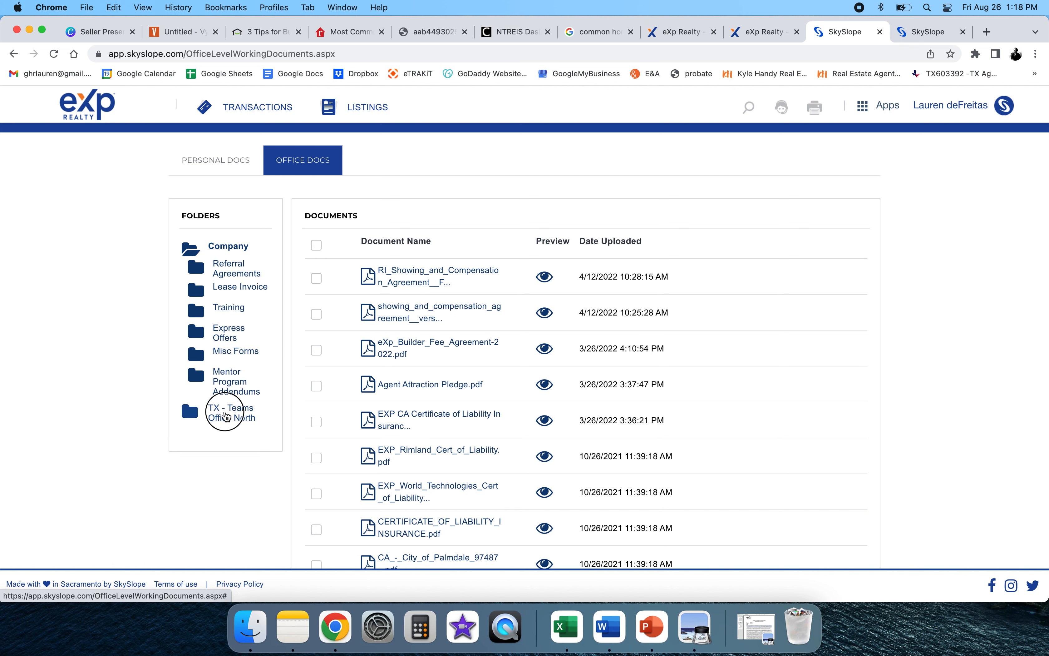
# List the TX - Teams Office North folder and bring ABA_2022.pdf up as a PDF in a new tab.
pyautogui.click(230, 413)
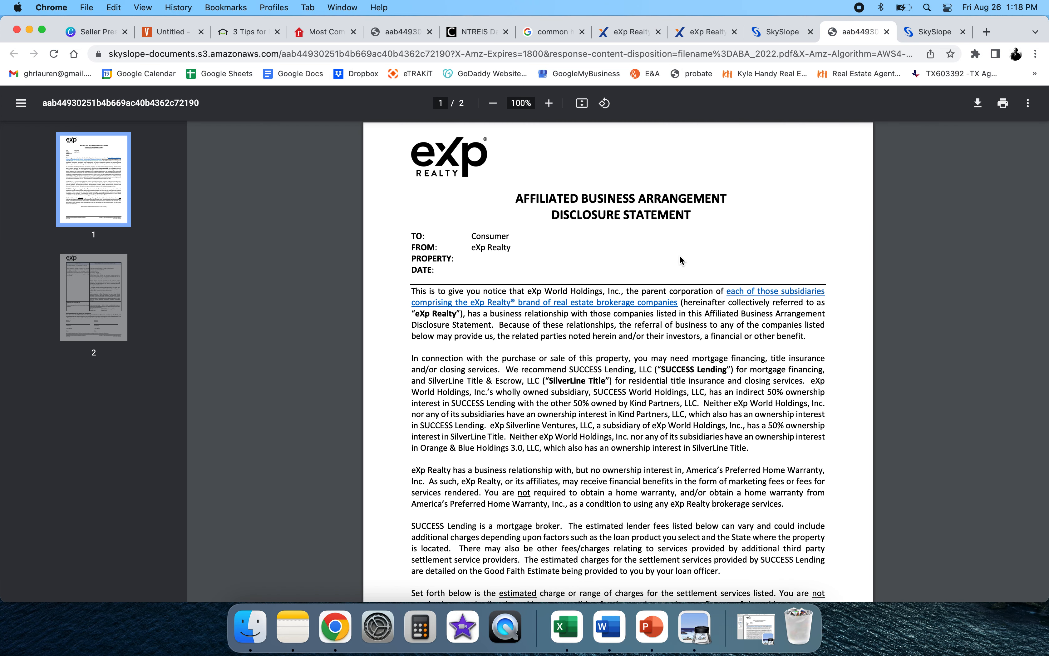
pyautogui.moveTo(786, 398)
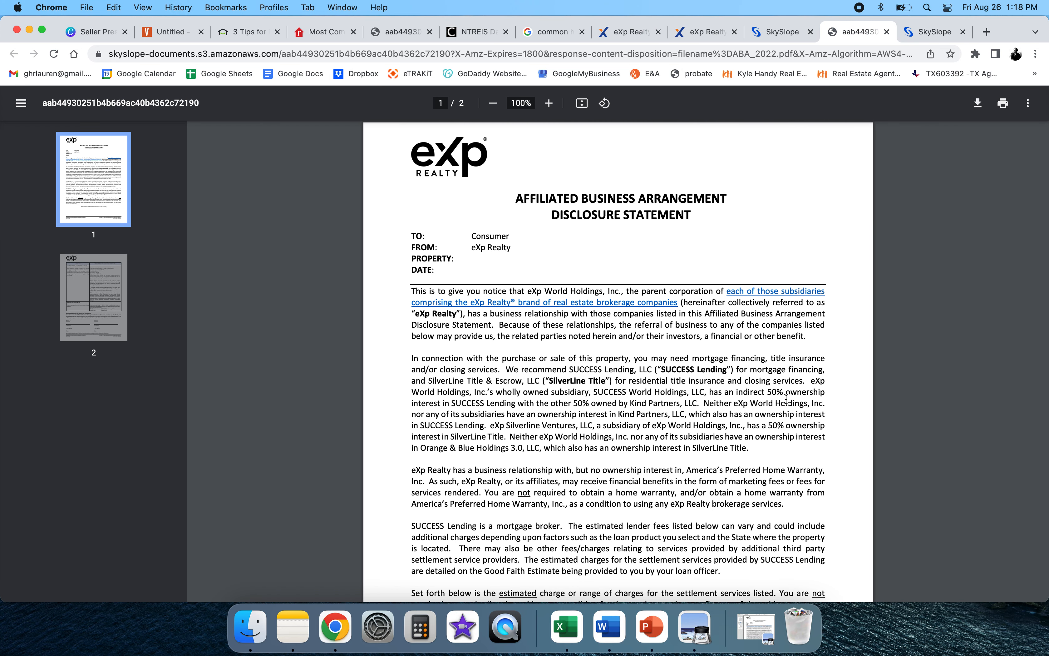
pyautogui.scroll(-3)
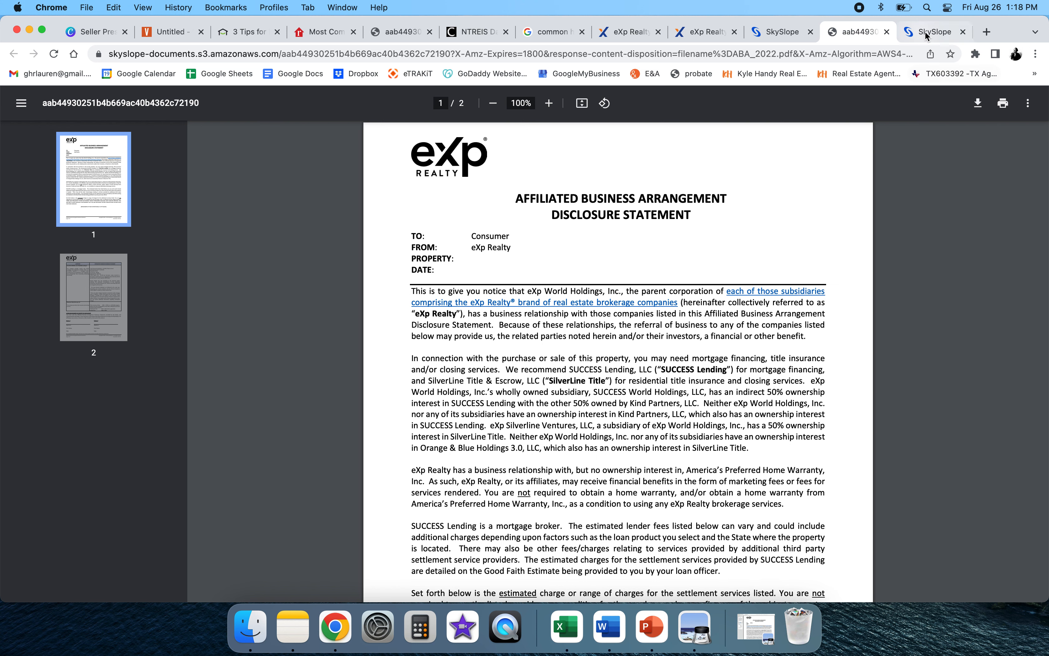
# Return to the TX - Teams Office North documents list from Wire_Fraud_2022.pdf to Transaction_Quick_Reference_Guide.
pyautogui.click(930, 31)
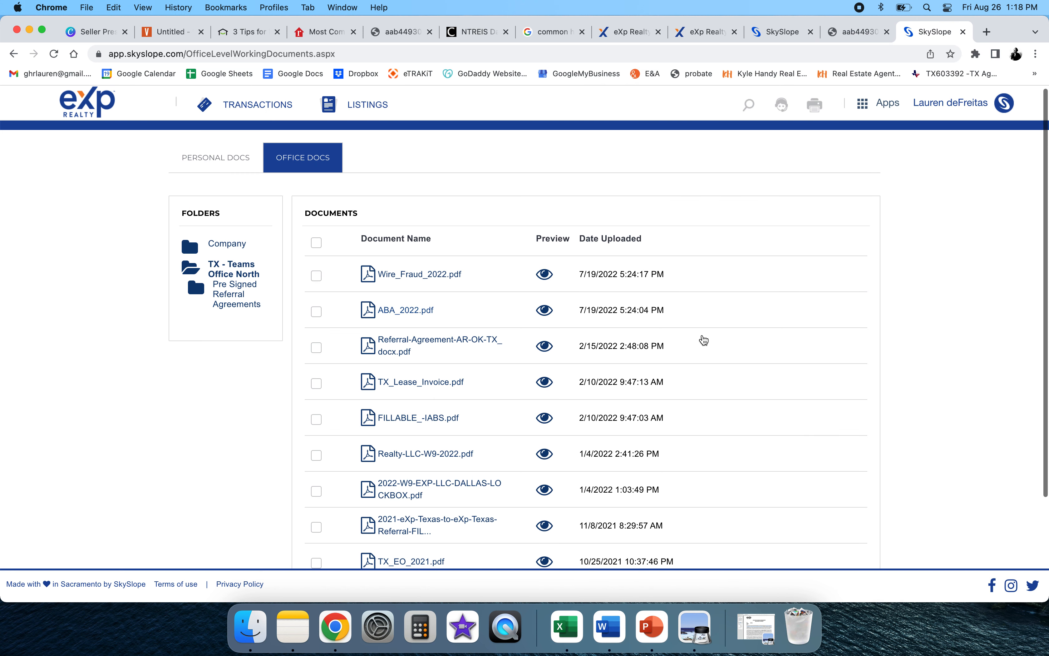
pyautogui.scroll(-3)
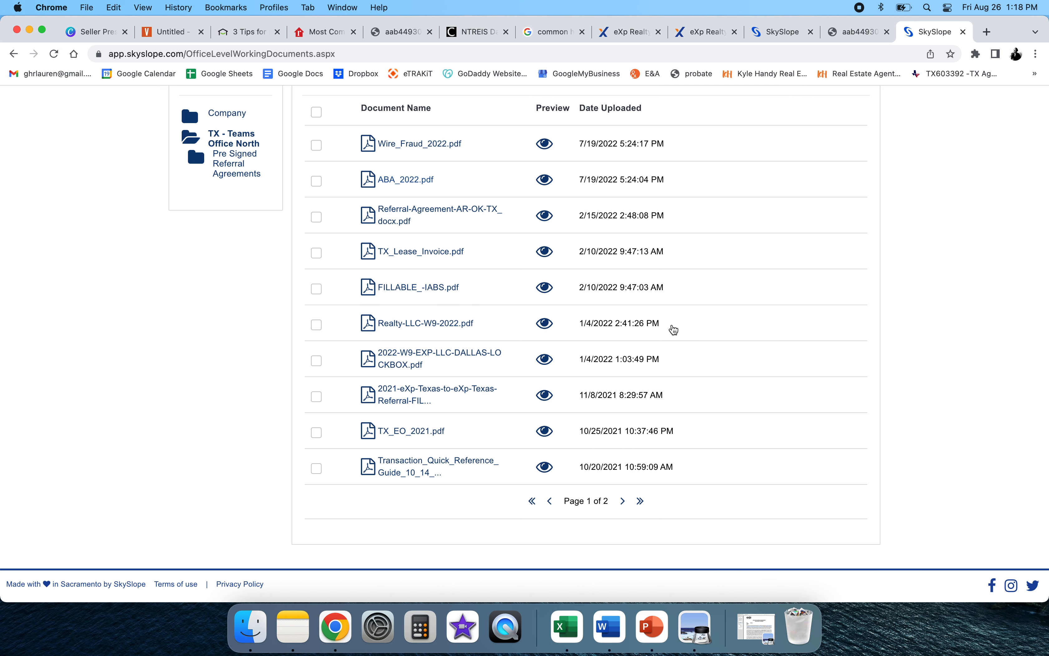